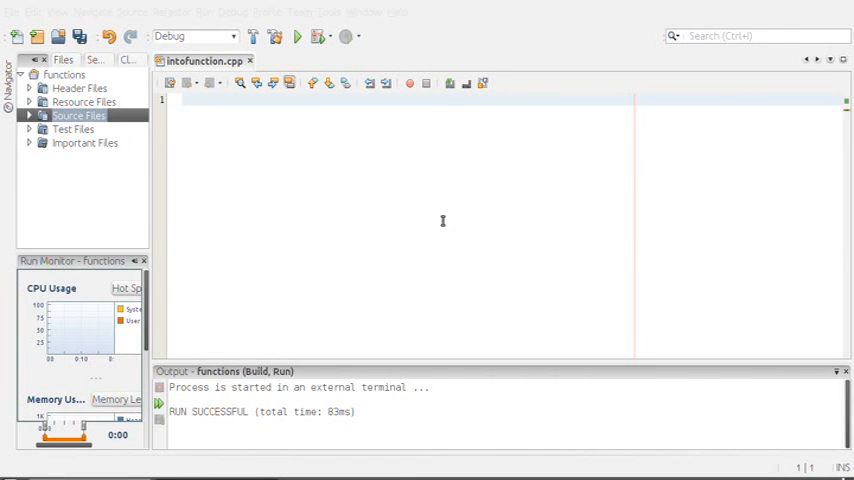
- Place the cursor in intofunction.cpp and add #include<iostream>
{"action": "left_click", "coordinate": [180, 100]}
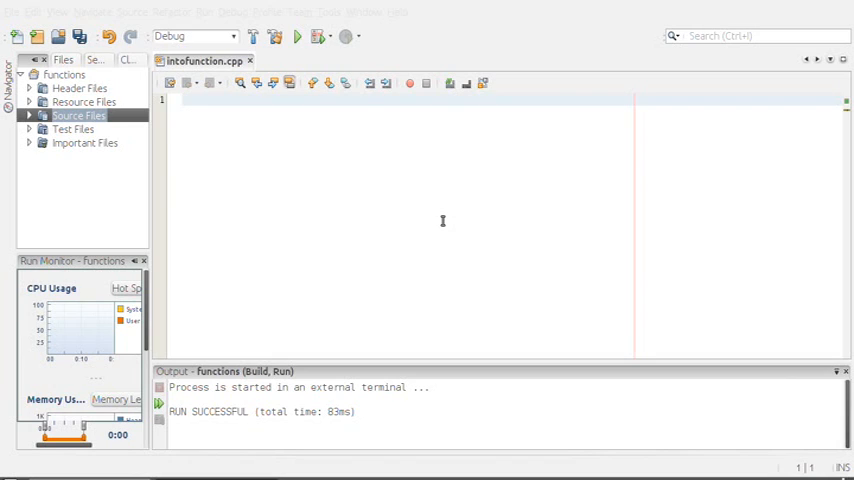
{"action": "left_click", "coordinate": [180, 100]}
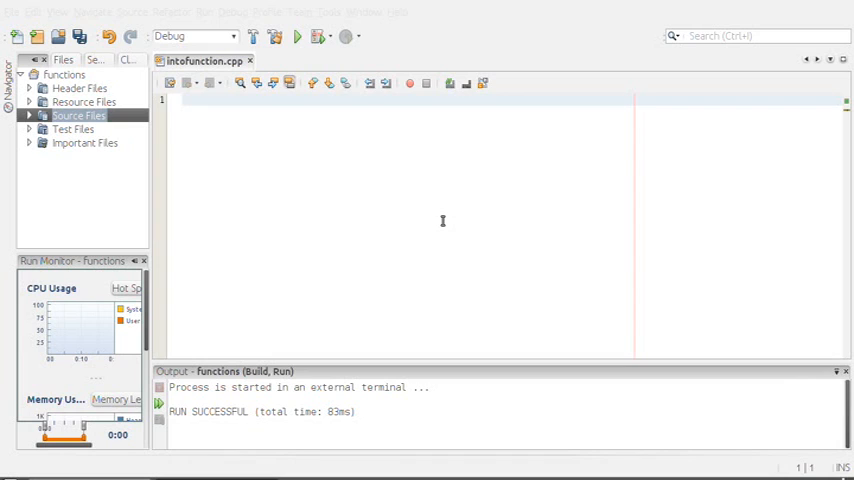
{"action": "left_click", "coordinate": [183, 100]}
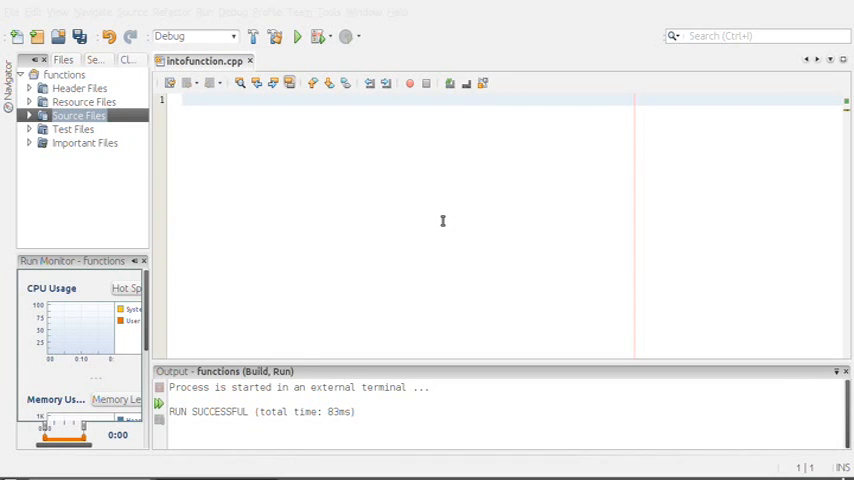
{"action": "left_click", "coordinate": [180, 100]}
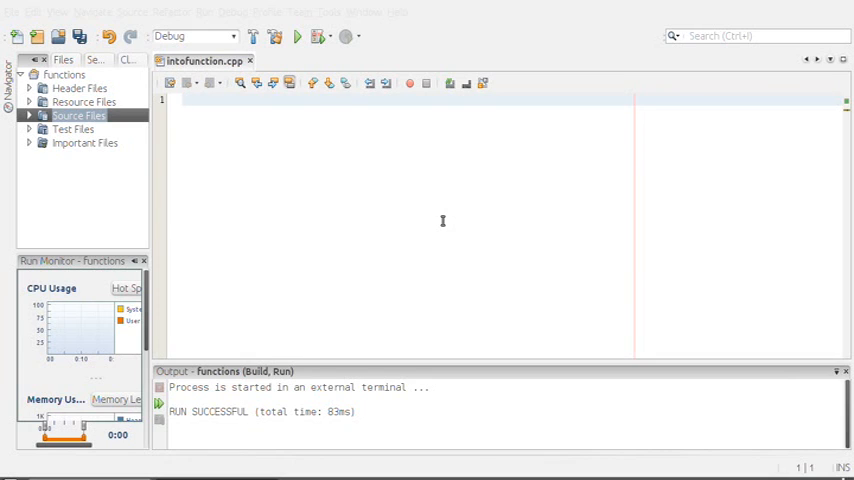
{"action": "left_click", "coordinate": [180, 100]}
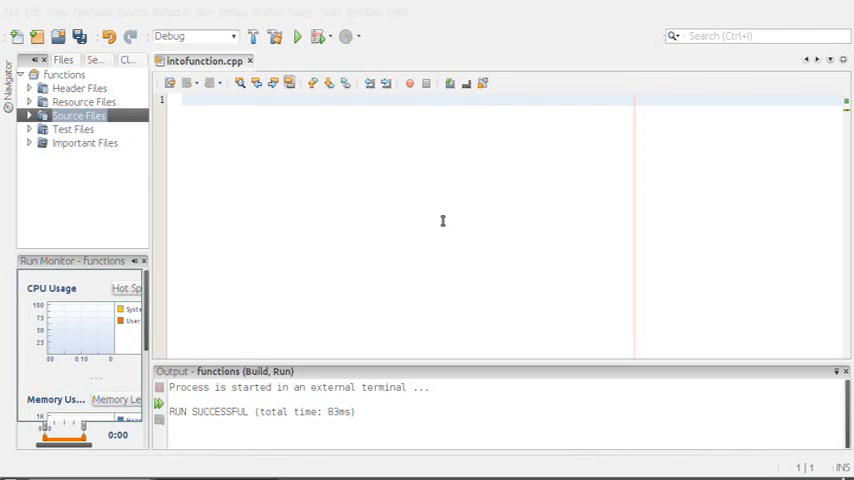
{"action": "type", "text": "#"}
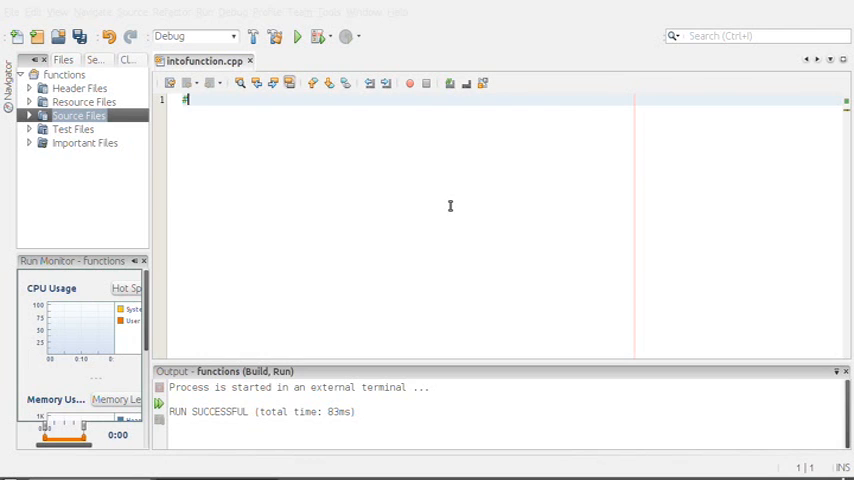
{"action": "type", "text": "i"}
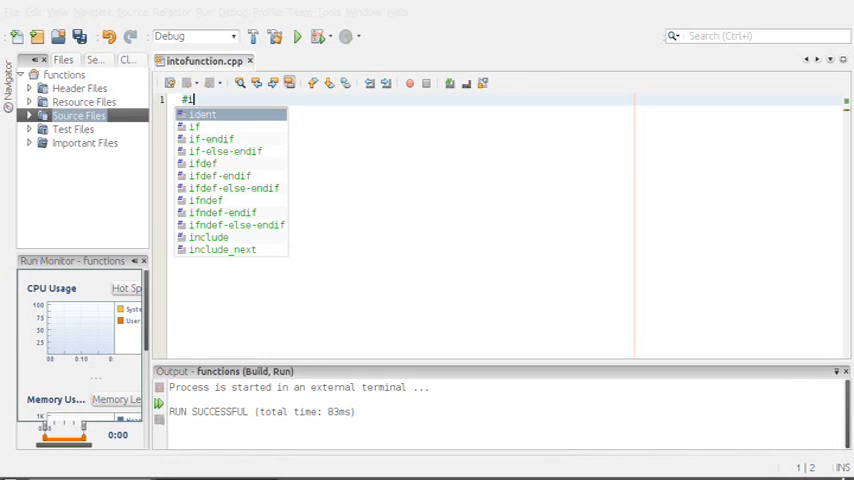
{"action": "type", "text": "clude<iostream>"}
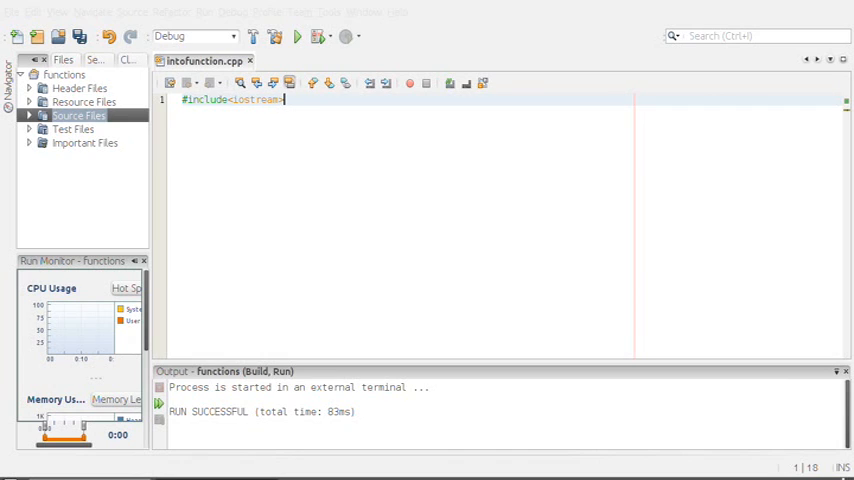
- Add 'using namespace std;' and the 'void displayMessage();' prototype
{"action": "type", "text": "us"}
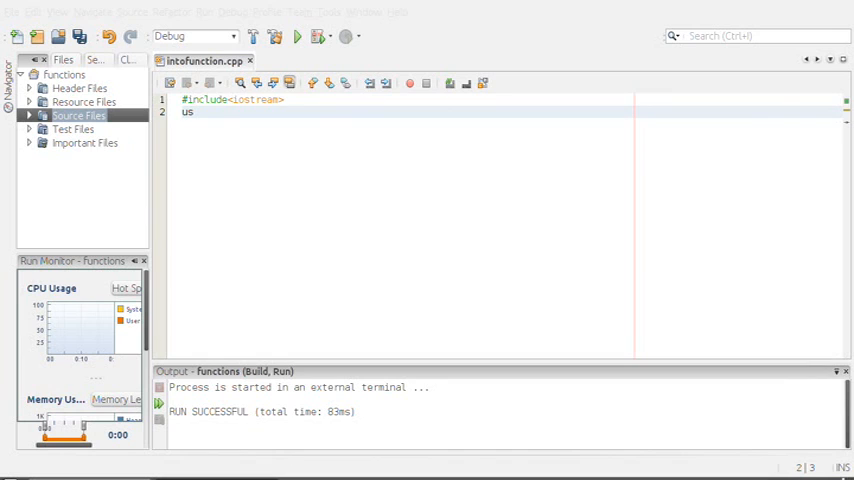
{"action": "type", "text": "ing"}
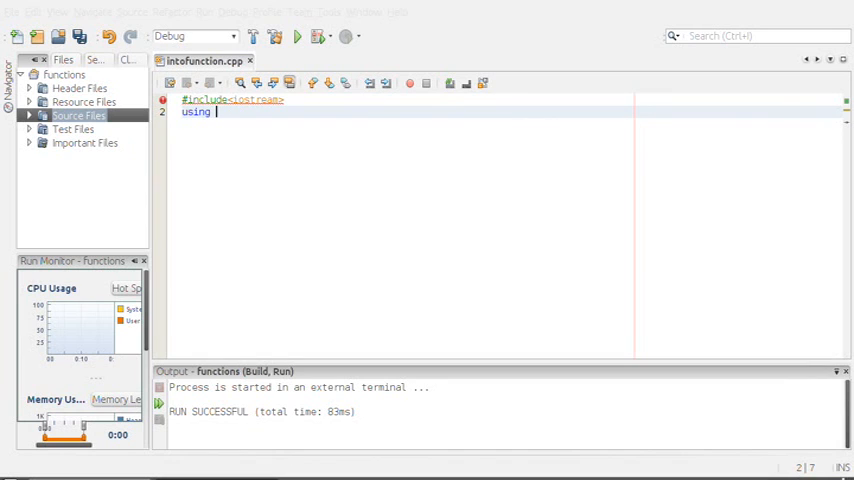
{"action": "type", "text": "namespace std;"}
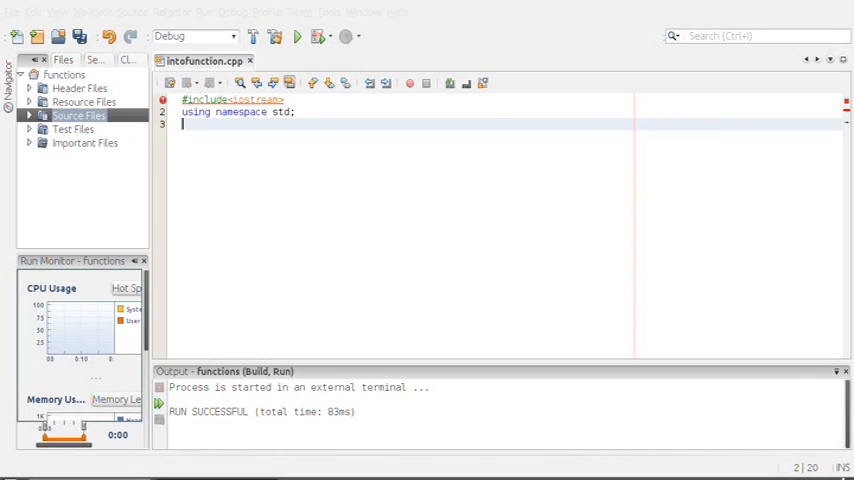
{"action": "type", "text": "void"}
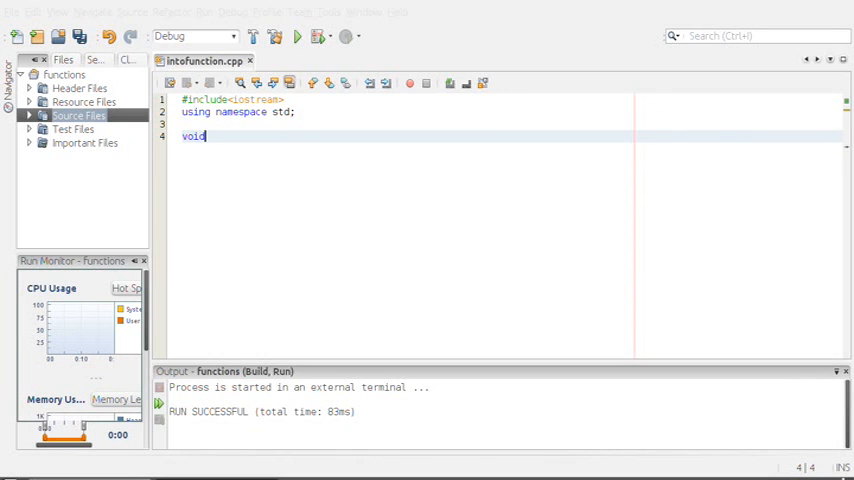
{"action": "type", "text": "displayM"}
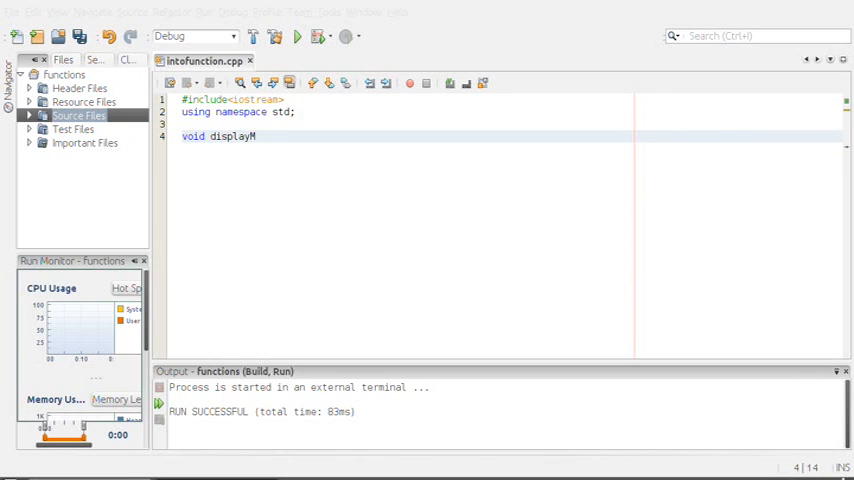
{"action": "type", "text": "essage();"}
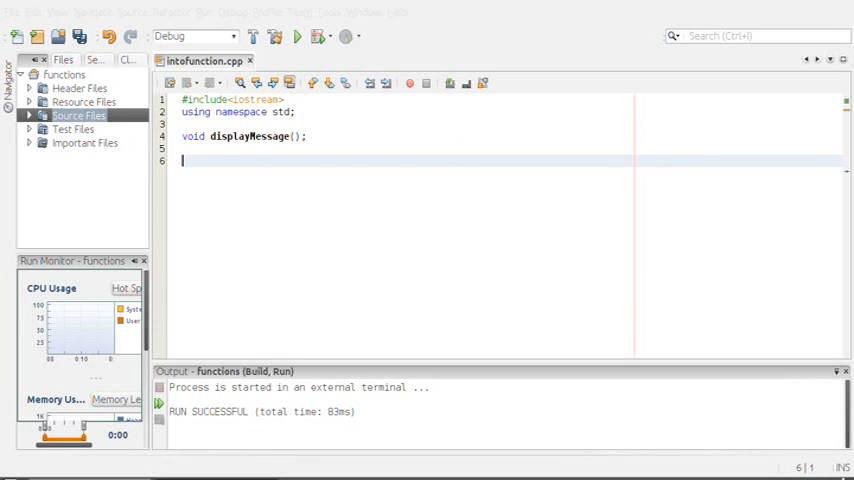
- Write an empty int main(){} followed by an empty void displayMessage(){} definition
{"action": "type", "text": "int"}
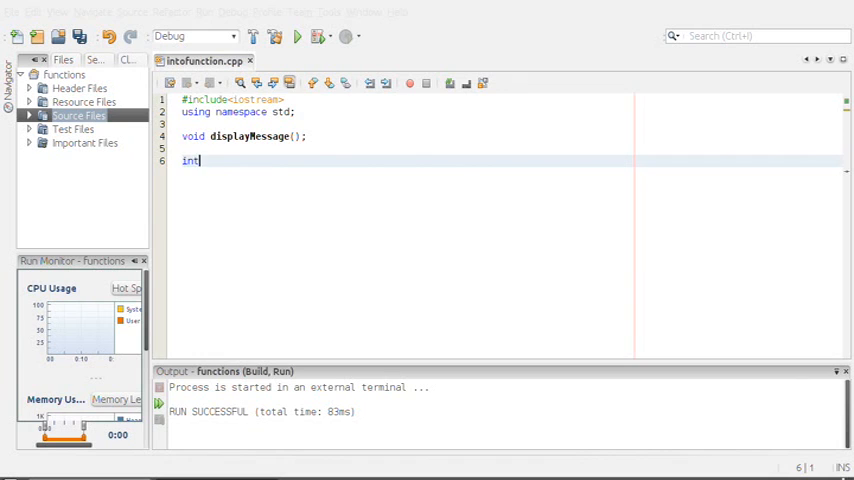
{"action": "type", "text": "main()"}
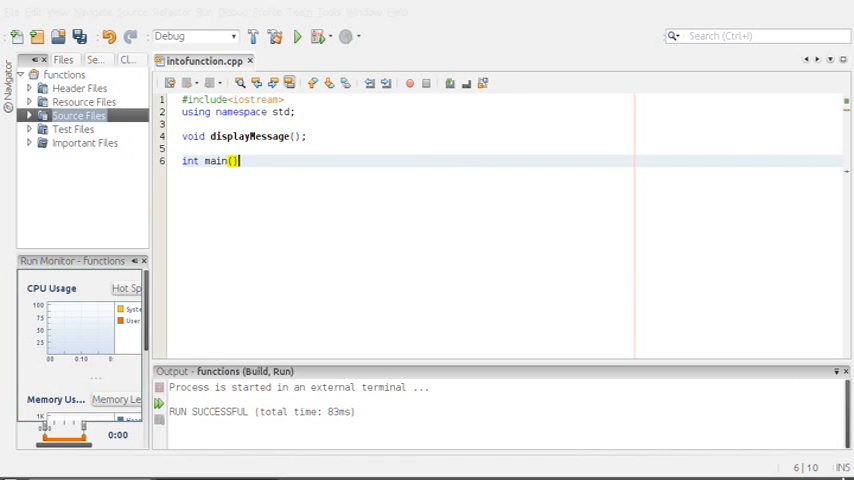
{"action": "type", "text": "{}"}
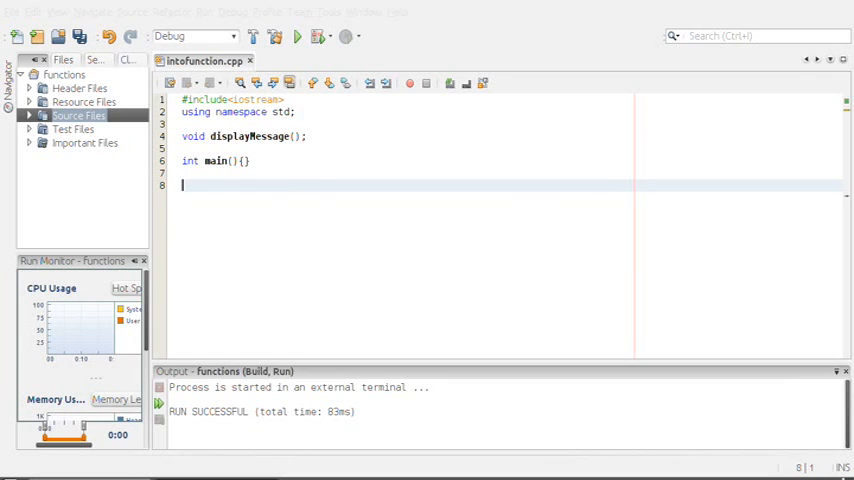
{"action": "type", "text": "void"}
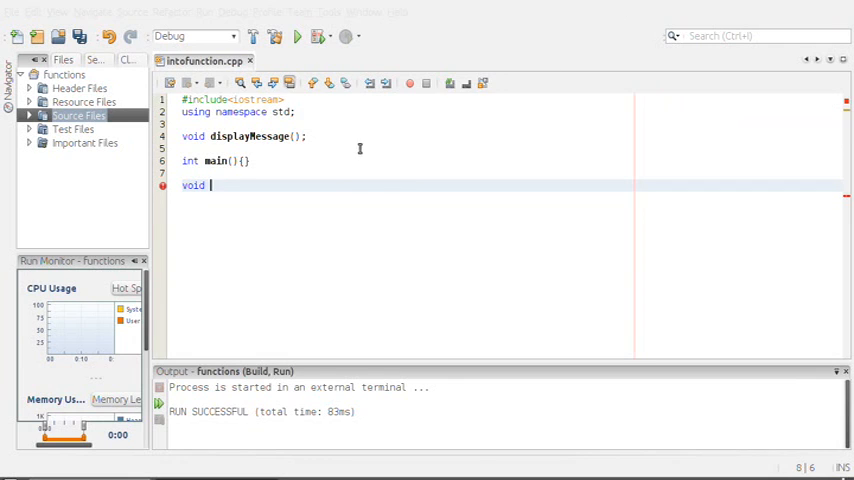
{"action": "type", "text": "display"}
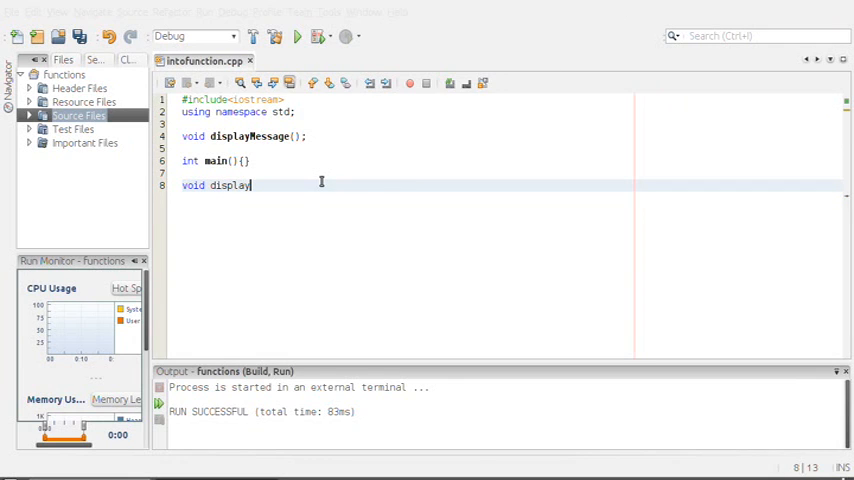
{"action": "type", "text": "Message"}
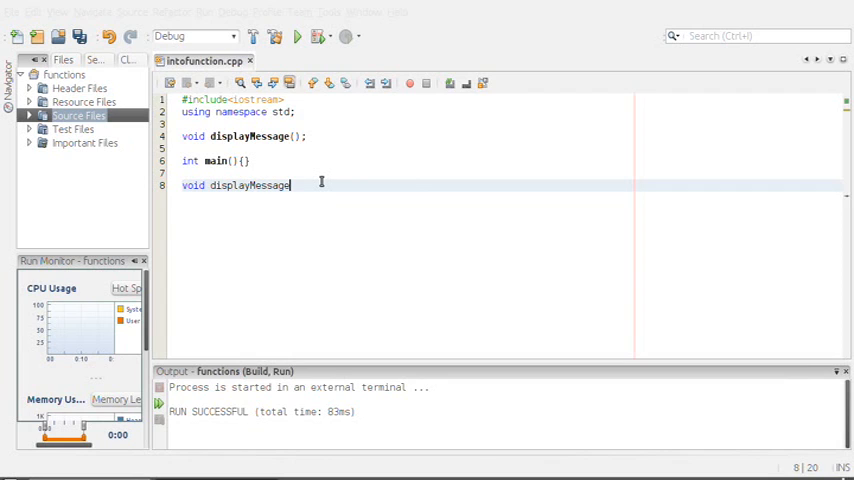
{"action": "type", "text": "(){}"}
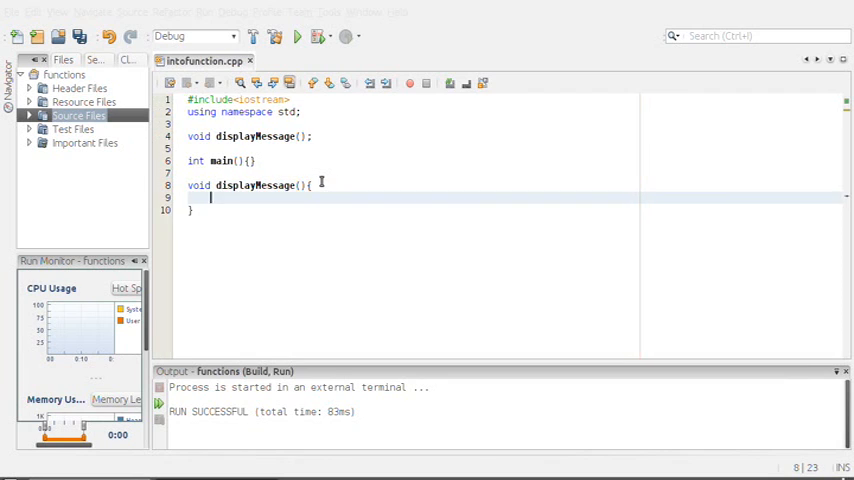
- Inside displayMessage, write cout << "Hello, Youtube!!!" << endl;
{"action": "type", "text": "cout <<"}
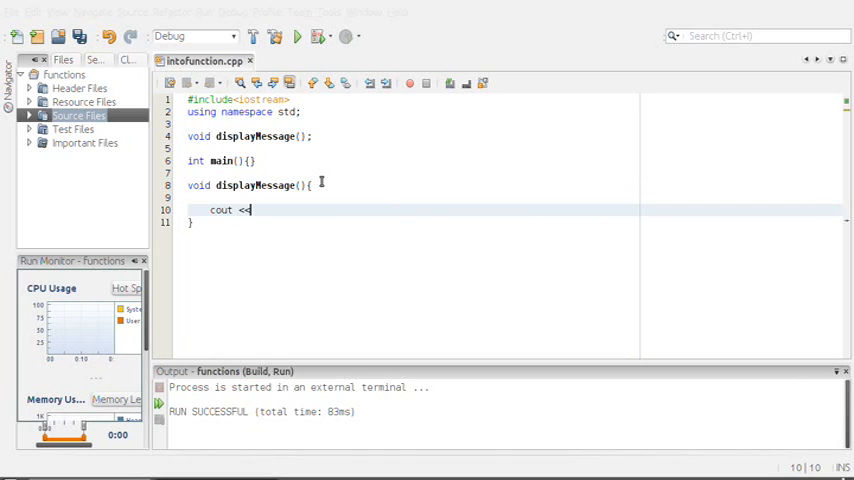
{"action": "type", "text": "\"He"}
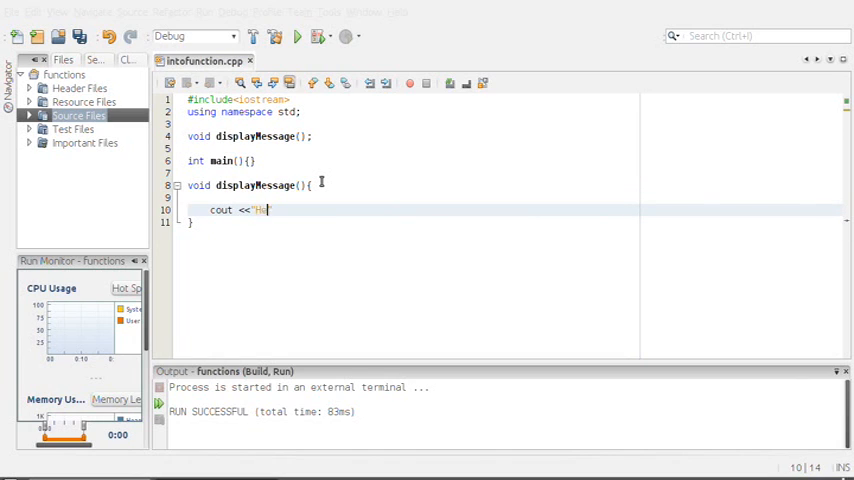
{"action": "type", "text": "llo, Y"}
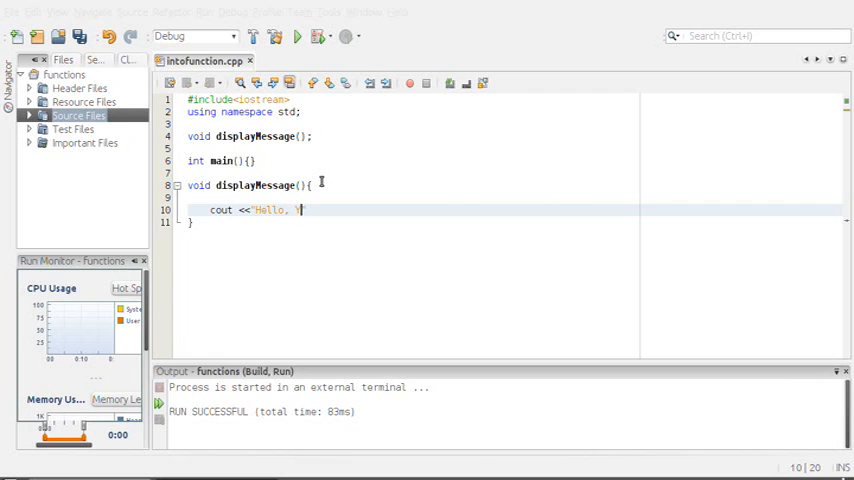
{"action": "type", "text": "outube"}
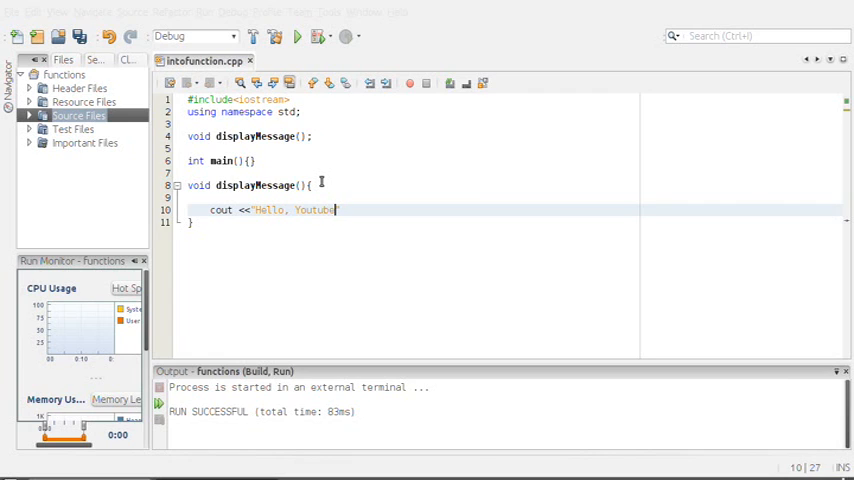
{"action": "type", "text": "!!!"}
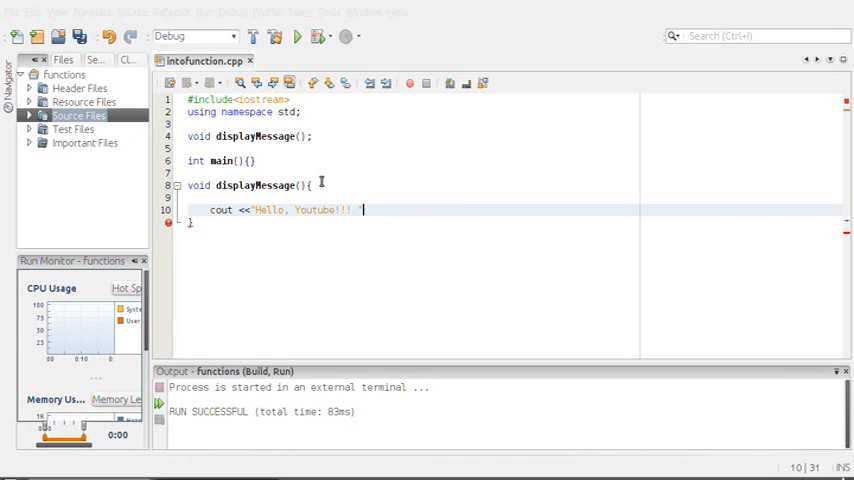
{"action": "type", "text": "<< endl;"}
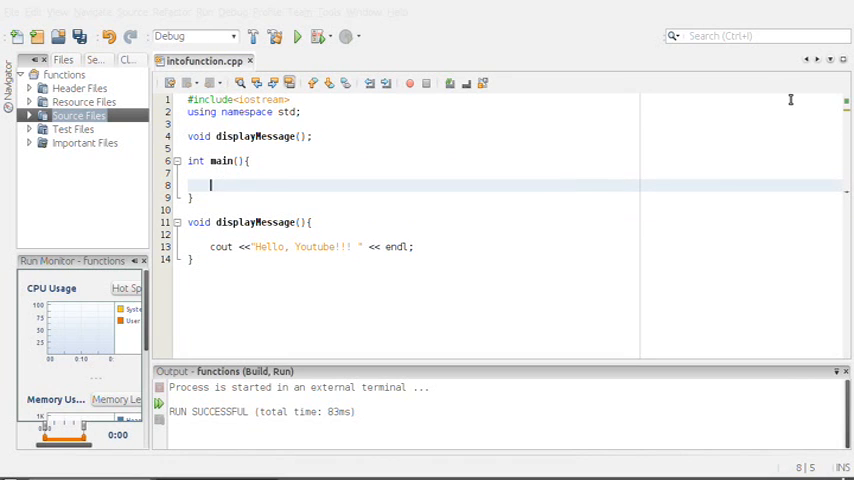
- Add a displayMessage(); call and return 0; inside main's braces
{"action": "type", "text": "displayMessage();"}
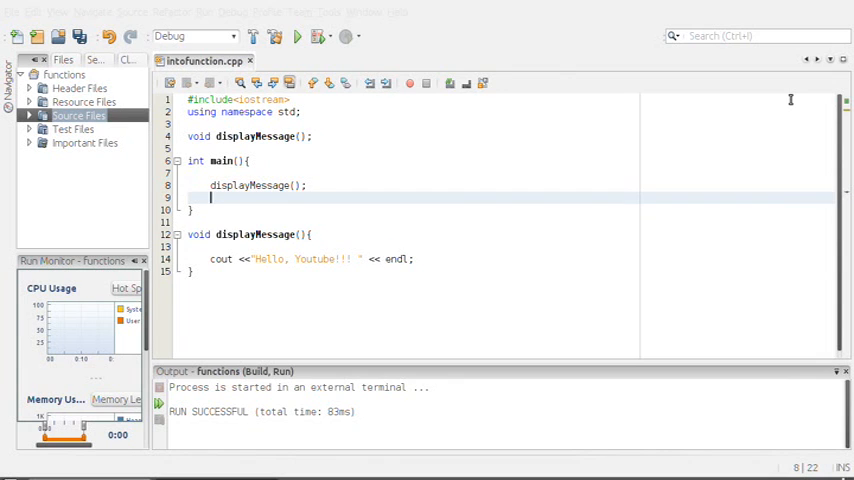
{"action": "type", "text": "return 0;"}
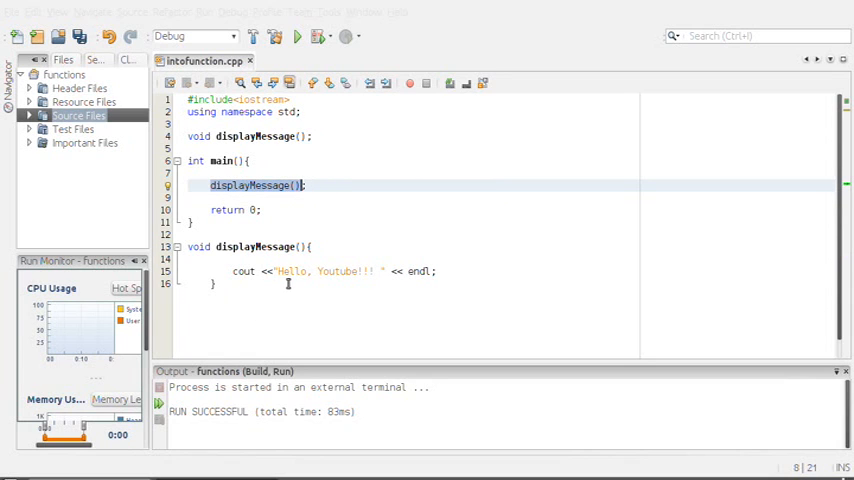
{"action": "mouse_move", "coordinate": [283, 214]}
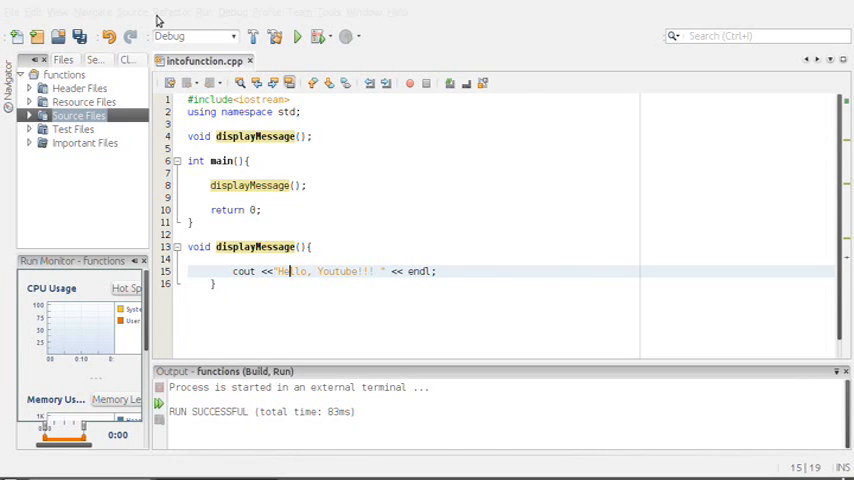
- Build the functions project via Run > Build Project, then run it
{"action": "left_click", "coordinate": [205, 11]}
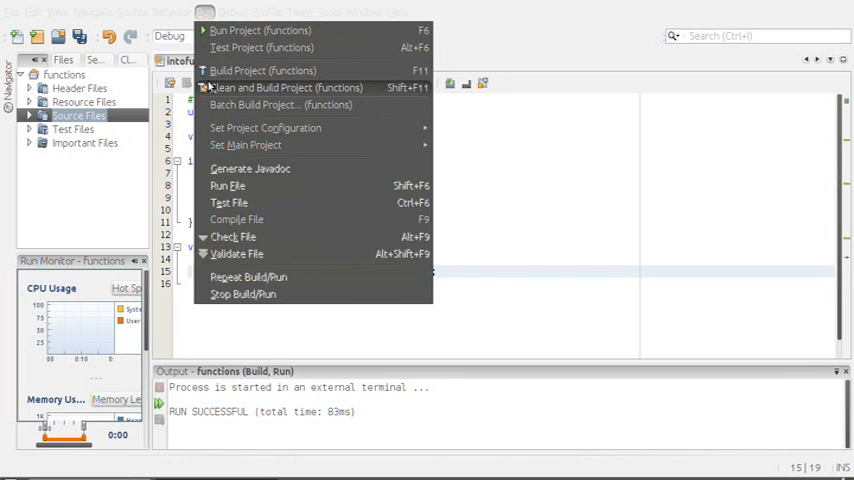
{"action": "left_click", "coordinate": [279, 87]}
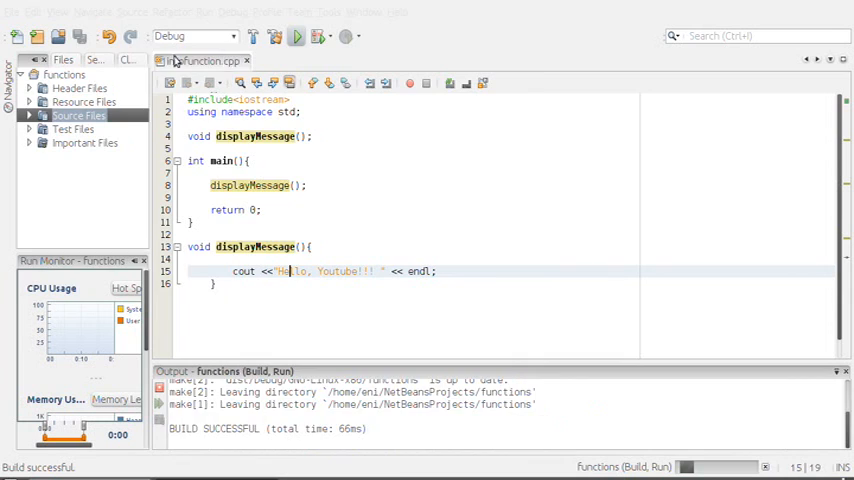
{"action": "left_click", "coordinate": [297, 37]}
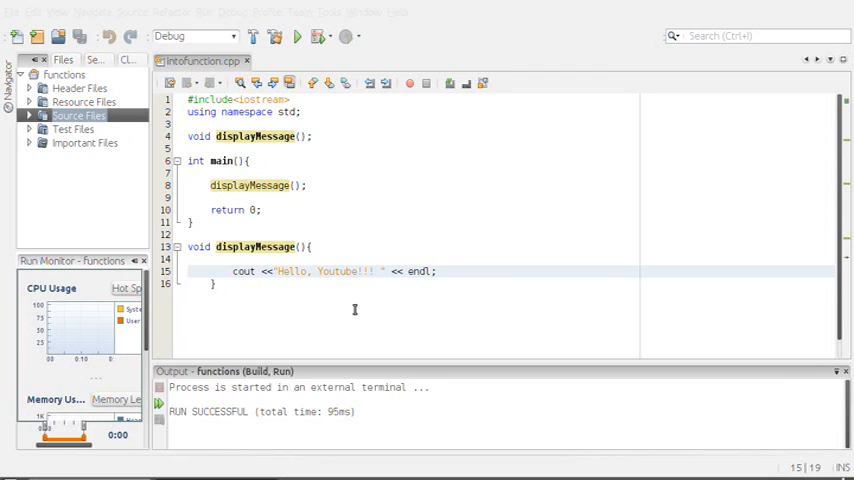
{"action": "left_click", "coordinate": [290, 271]}
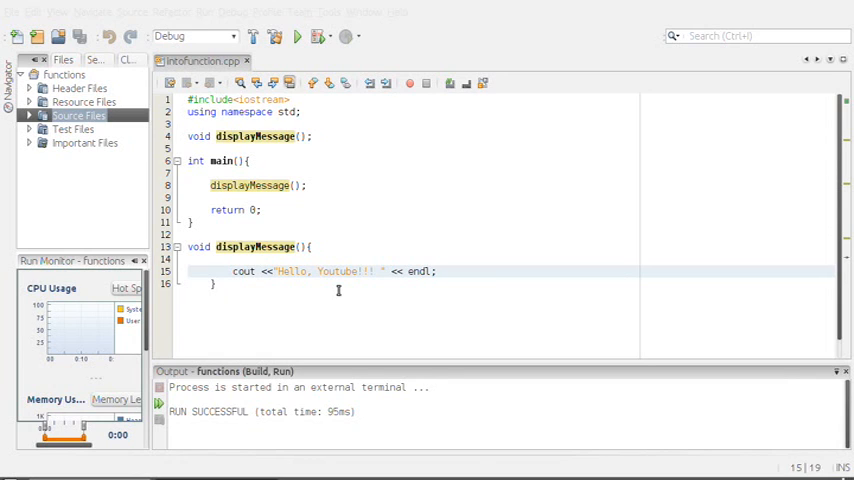
{"action": "left_click", "coordinate": [290, 271]}
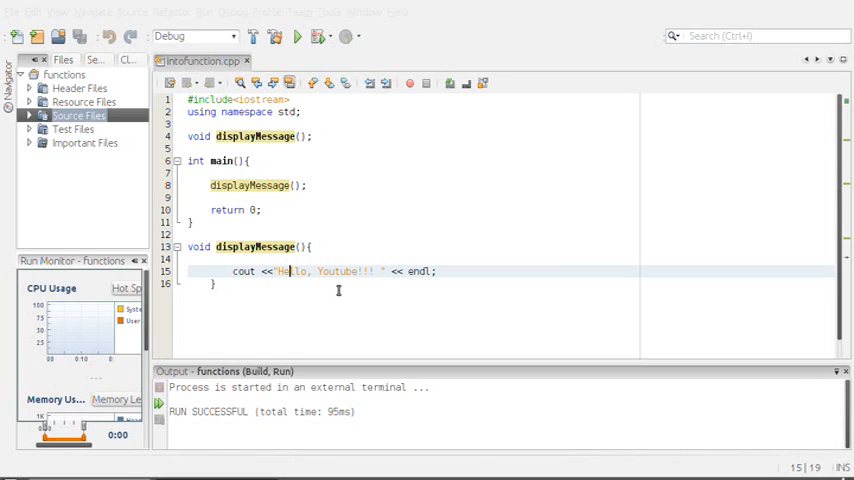